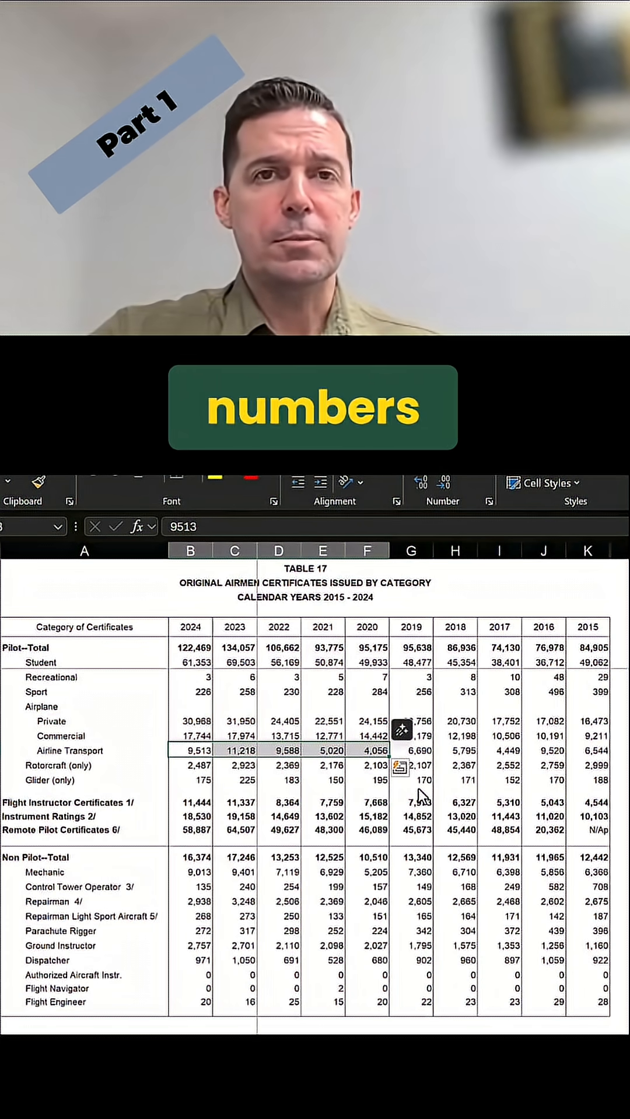
- Select the 2020 Commercial certificates cell showing 14,442
{"action": "left_click", "coordinate": [366, 736]}
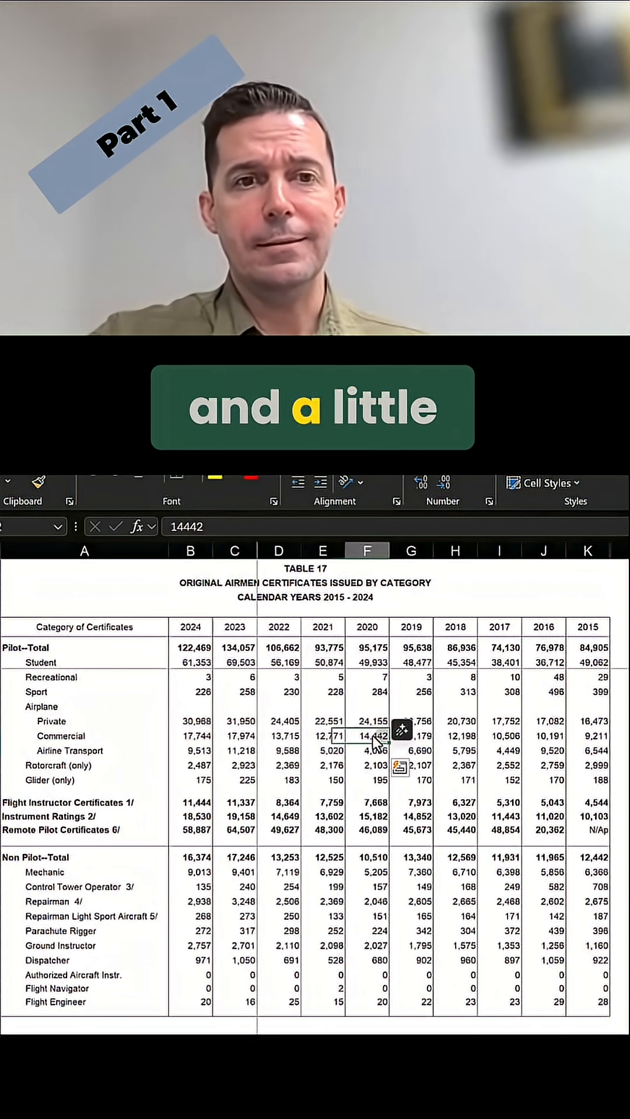